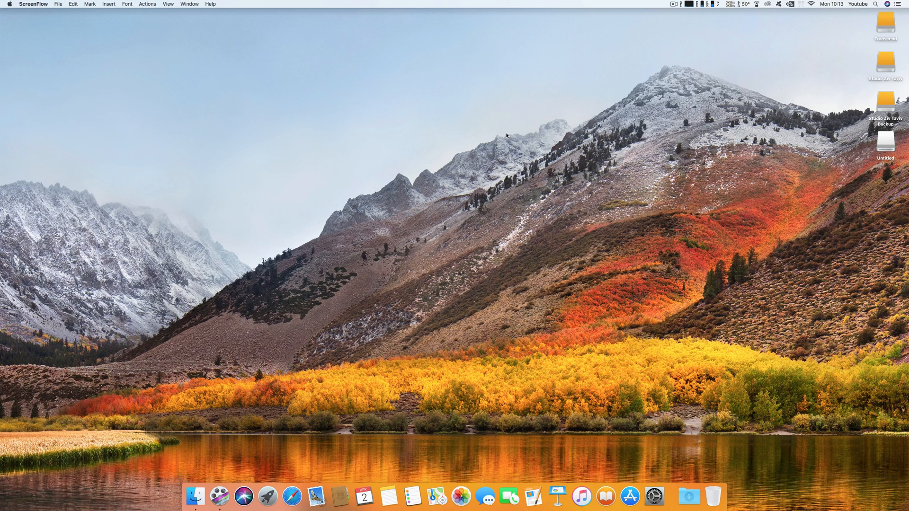
mouse_move(784, 10)
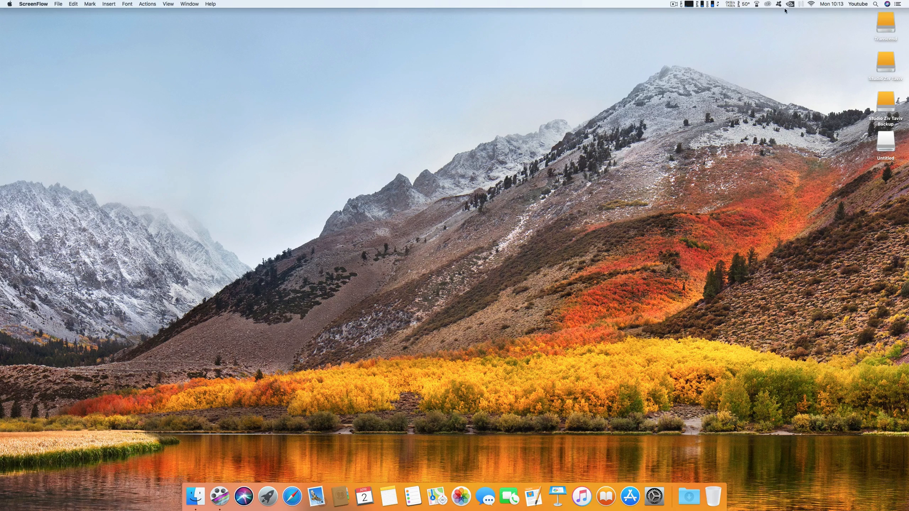
Step: Confirm NVIDIA Web Driver is checked in the NVIDIA menu-bar manager, then launch System Preferences
click(790, 4)
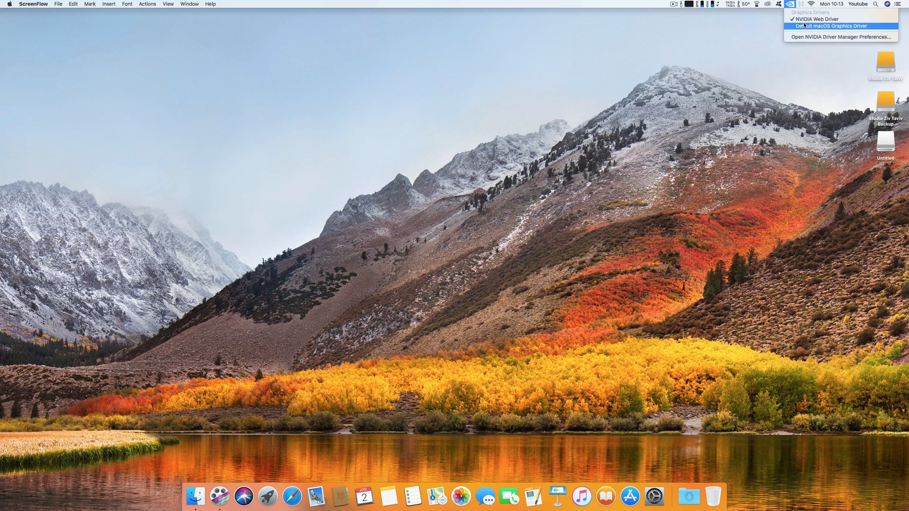
mouse_move(820, 19)
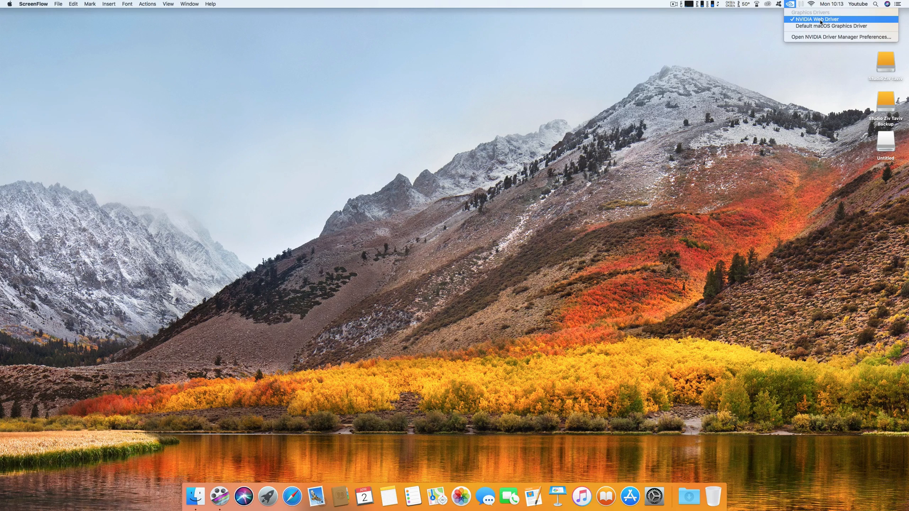
mouse_move(830, 25)
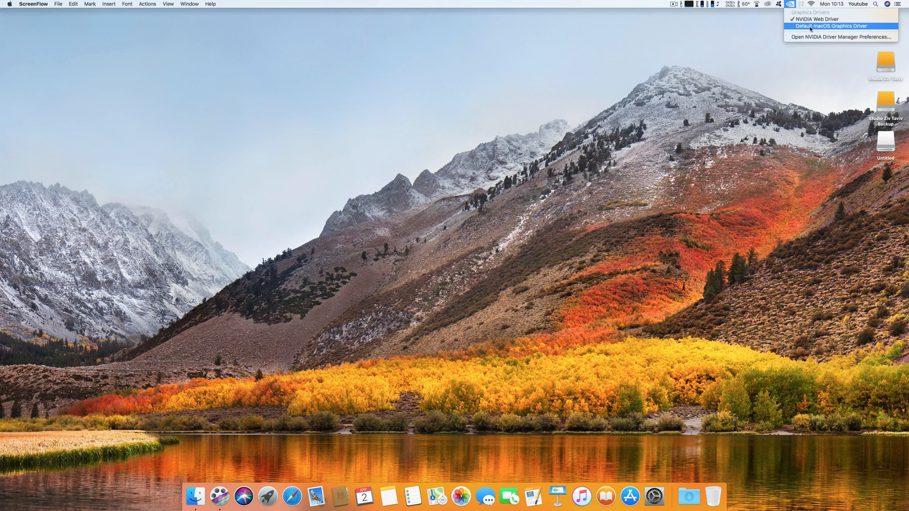
mouse_move(818, 18)
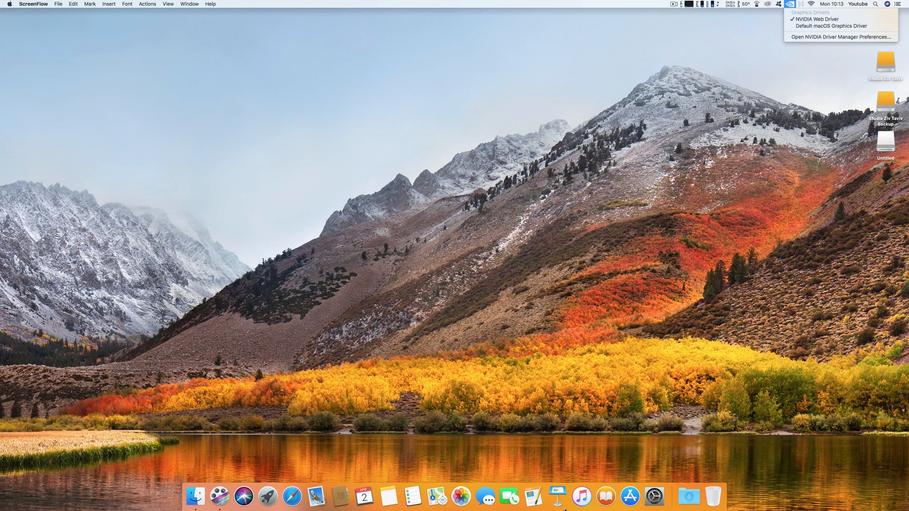
click(842, 36)
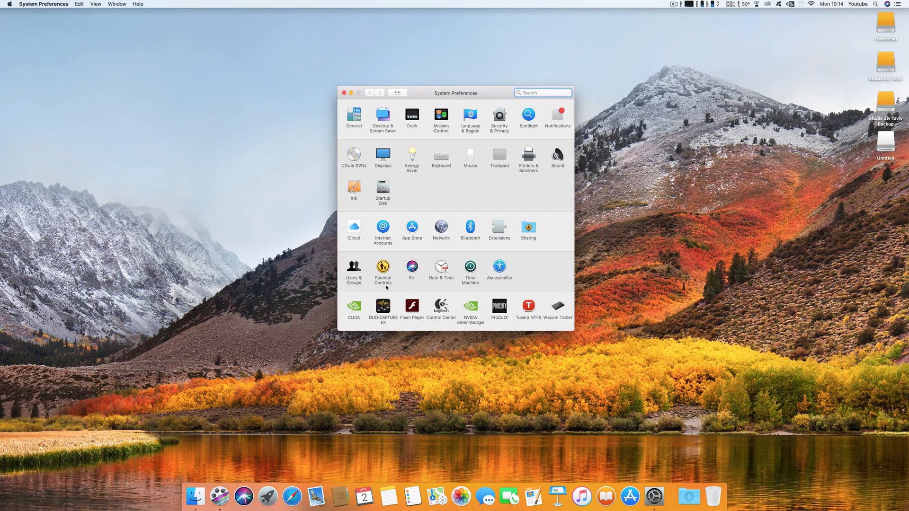
Step: Open the CUDA pane showing driver version 387.178 and no update available
click(354, 310)
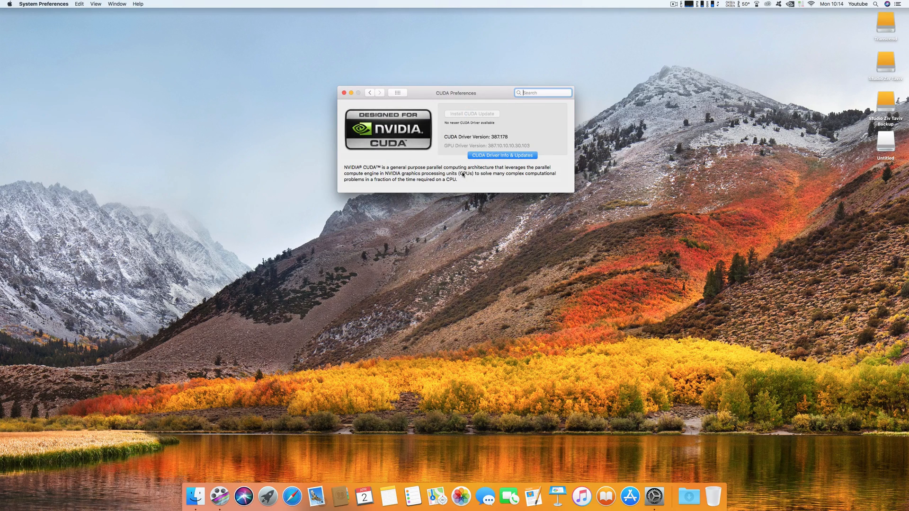
mouse_move(482, 131)
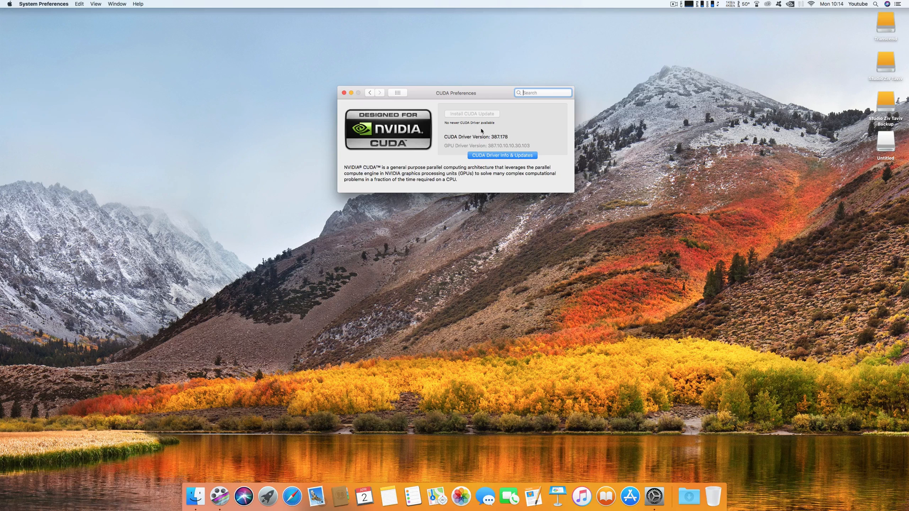
mouse_move(554, 131)
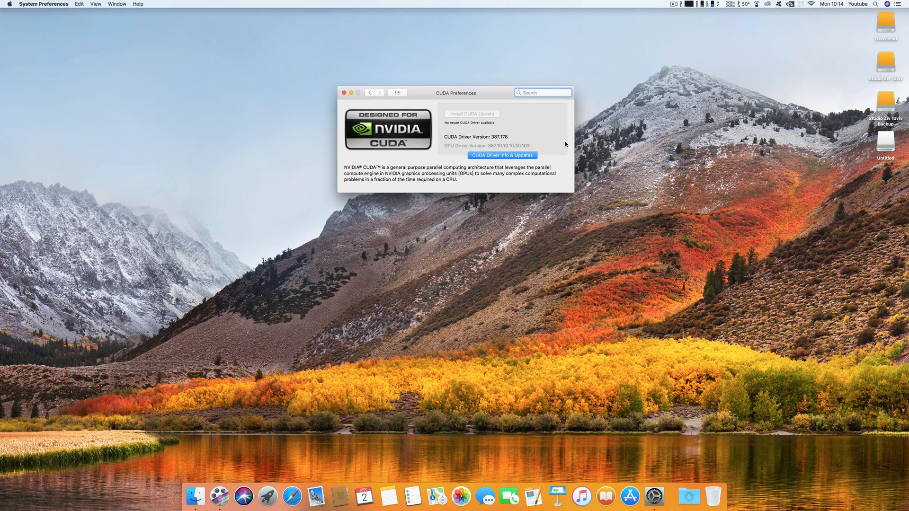
mouse_move(527, 132)
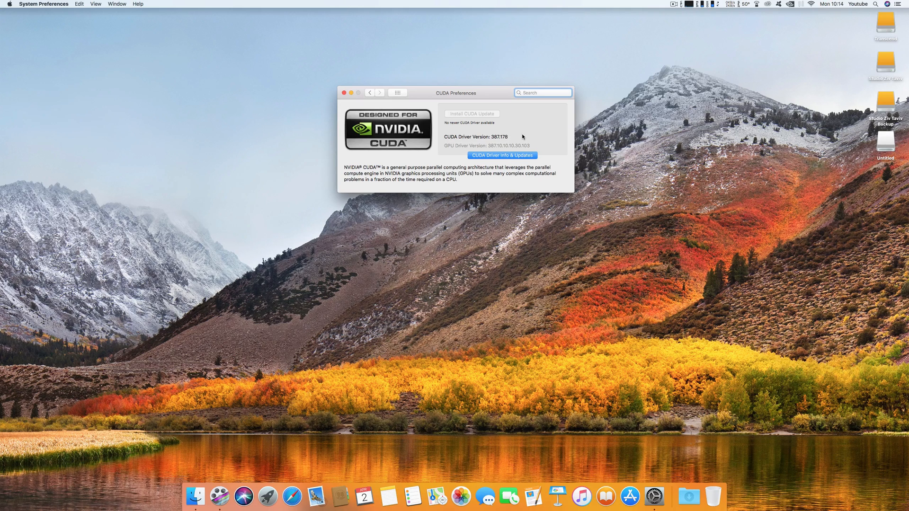
mouse_move(548, 130)
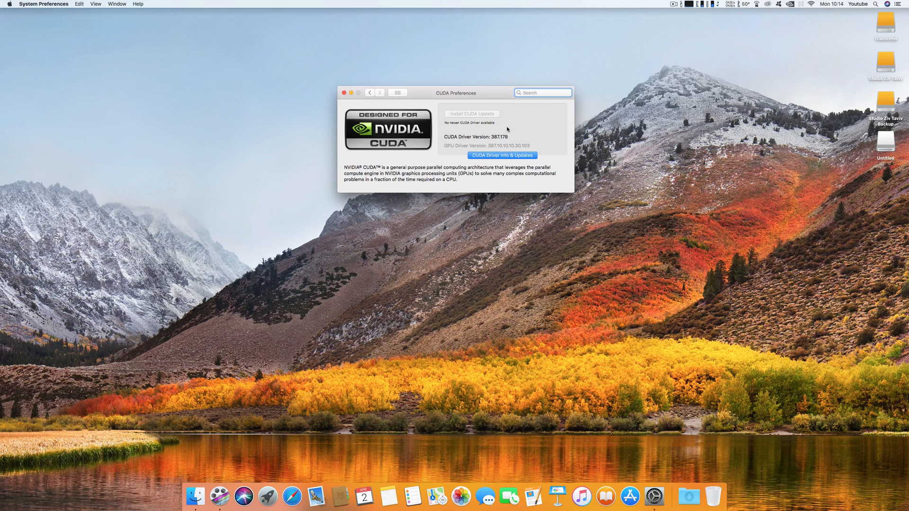
mouse_move(536, 107)
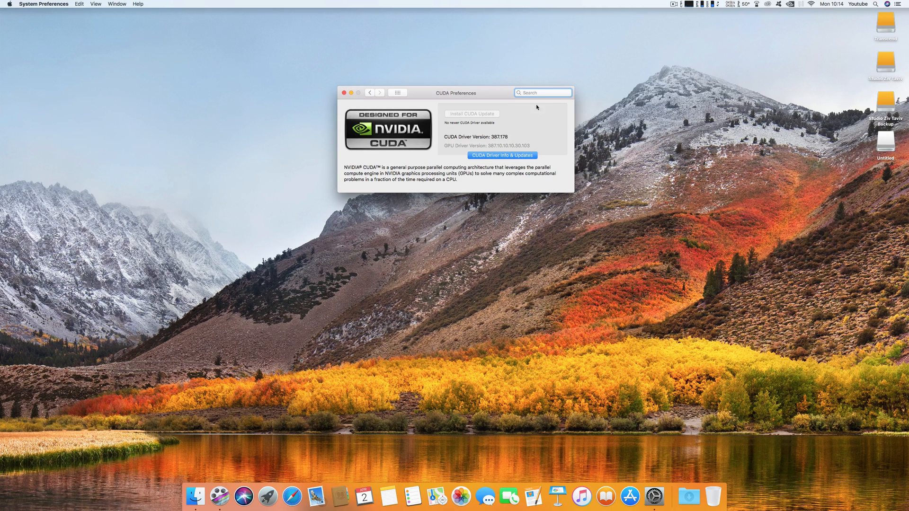
Step: Close System Preferences and recheck that NVIDIA Web Driver remains selected in the menu-bar manager
click(344, 93)
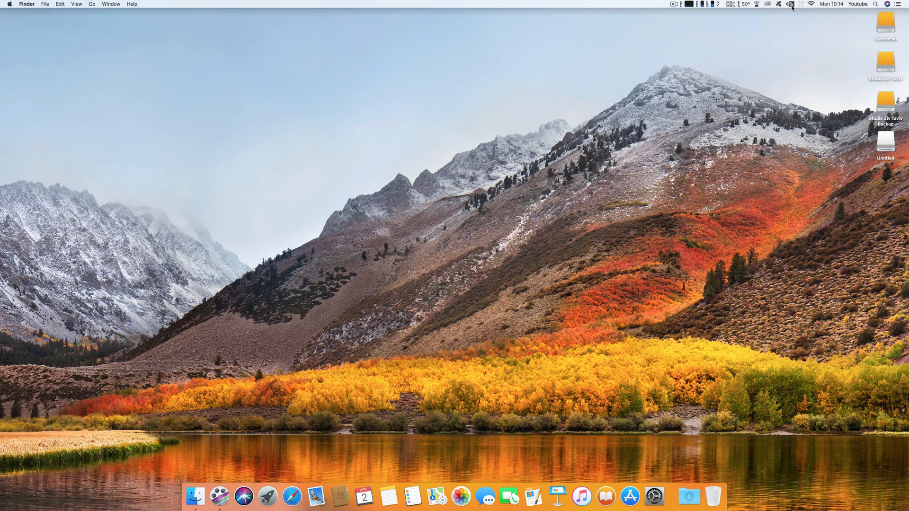
click(790, 5)
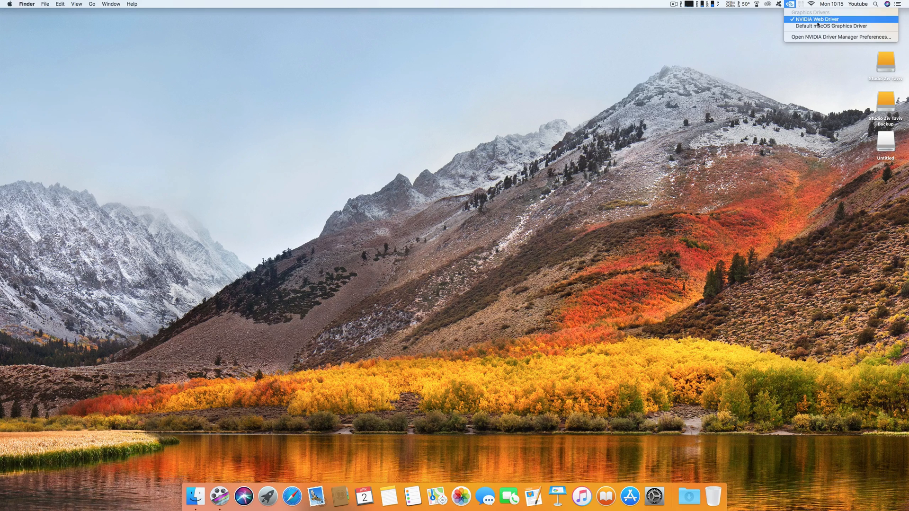
mouse_move(832, 26)
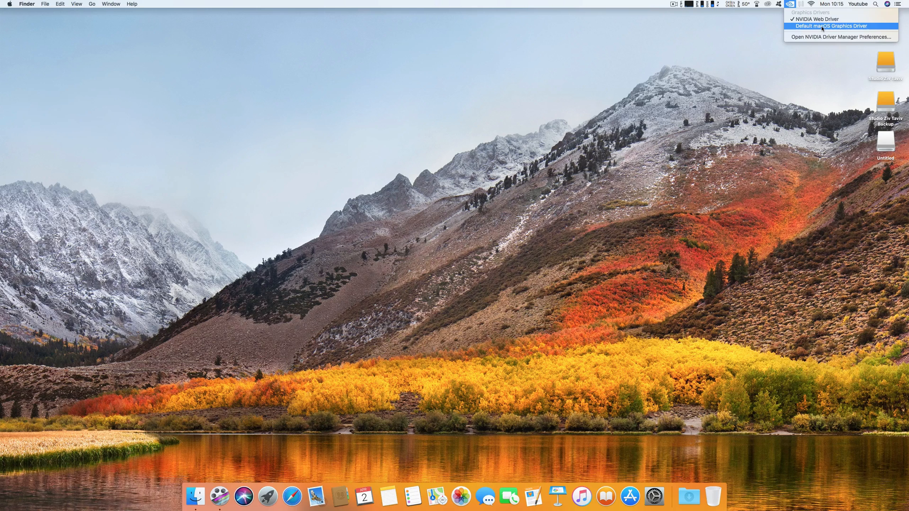
mouse_move(841, 19)
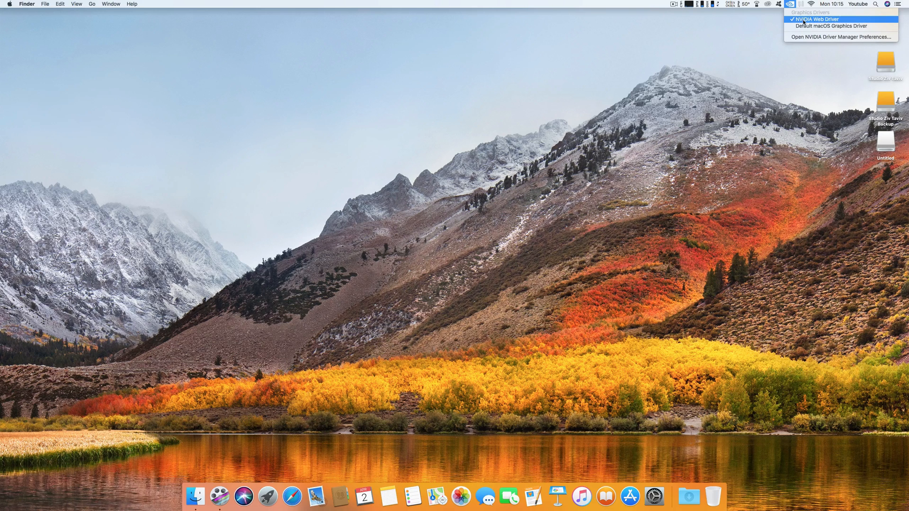
mouse_move(790, 5)
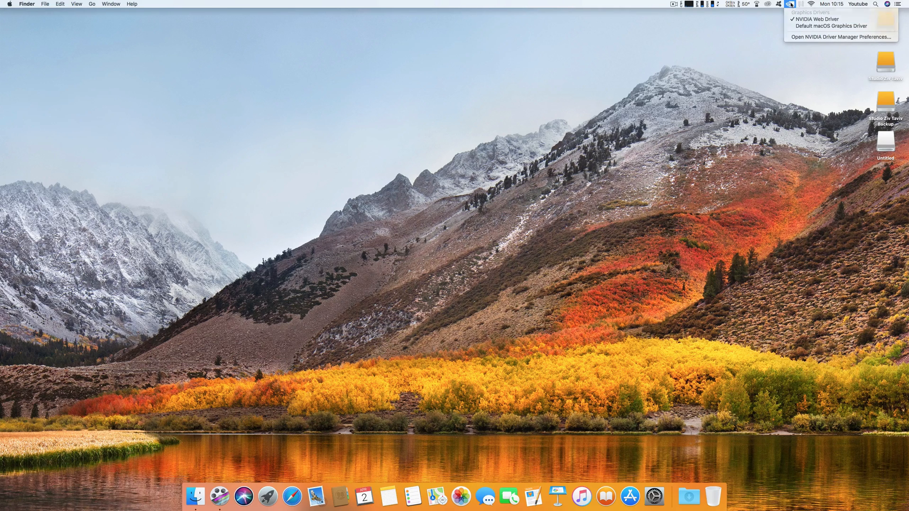
click(561, 143)
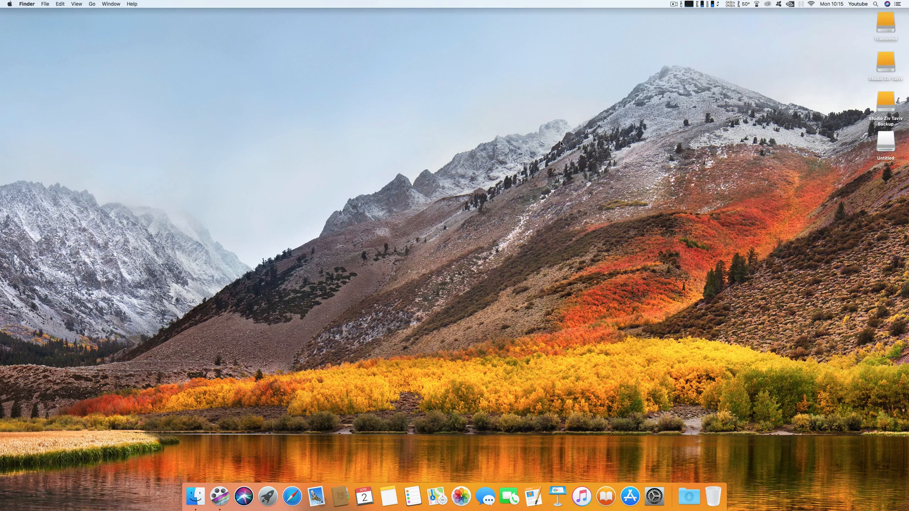